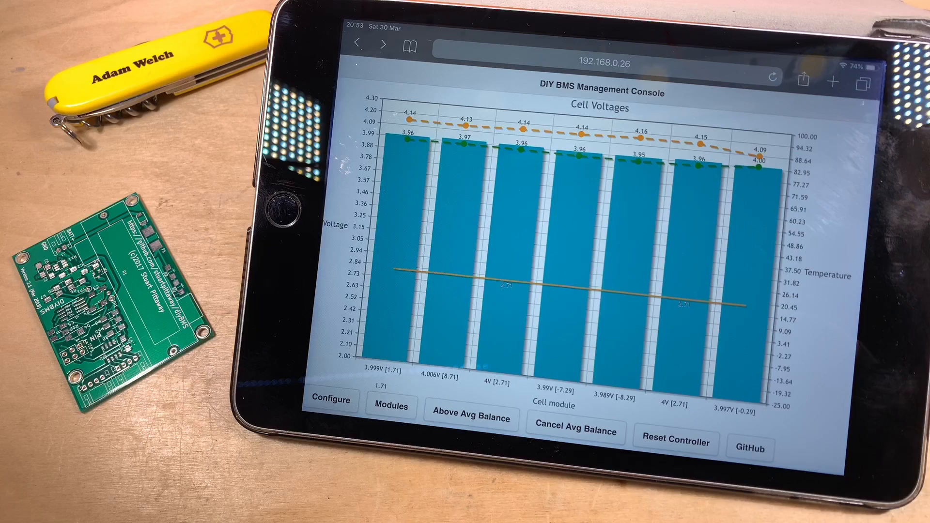
# Step: Open the BMS Configuration page and scroll down to the emonCMS and InfluxDB options
pyautogui.click(331, 399)
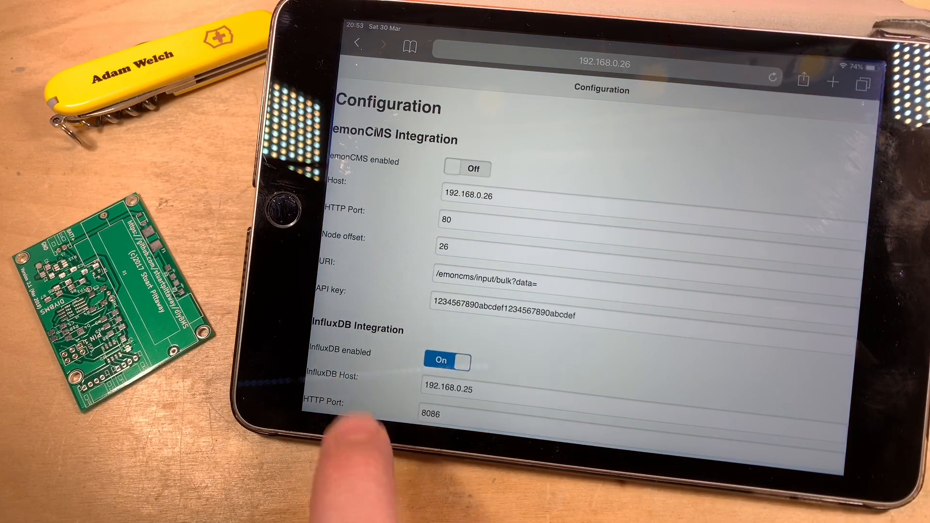
pyautogui.scroll(-3)
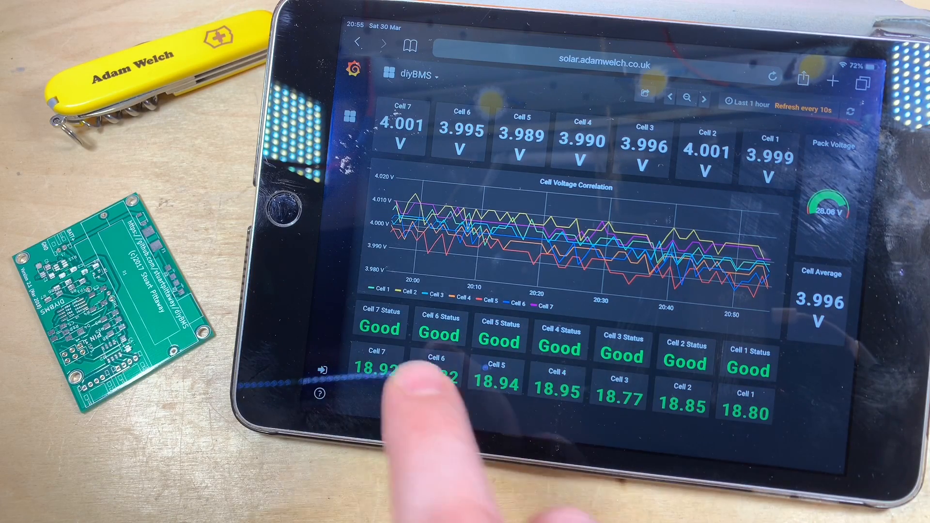
pyautogui.moveTo(434, 385)
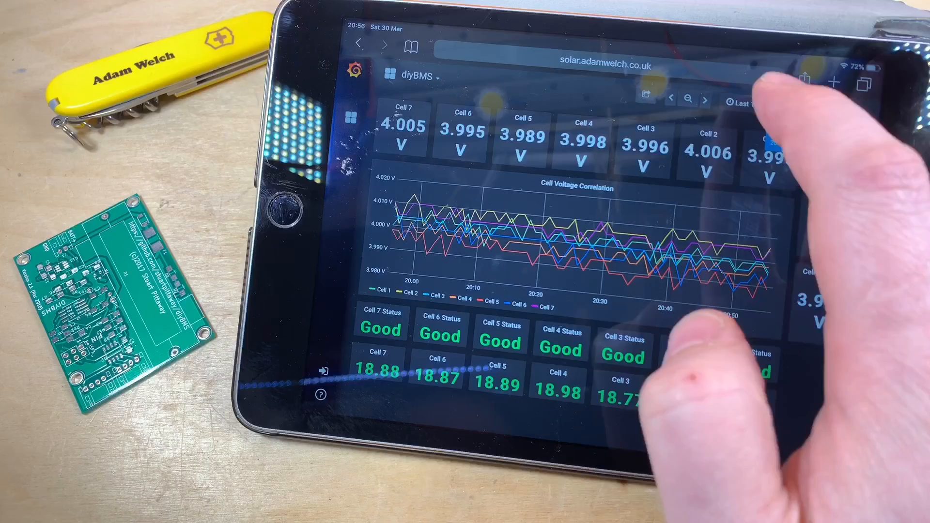
# Step: Open the 'Last 1 hour' time picker to show custom and quick range choices
pyautogui.click(745, 105)
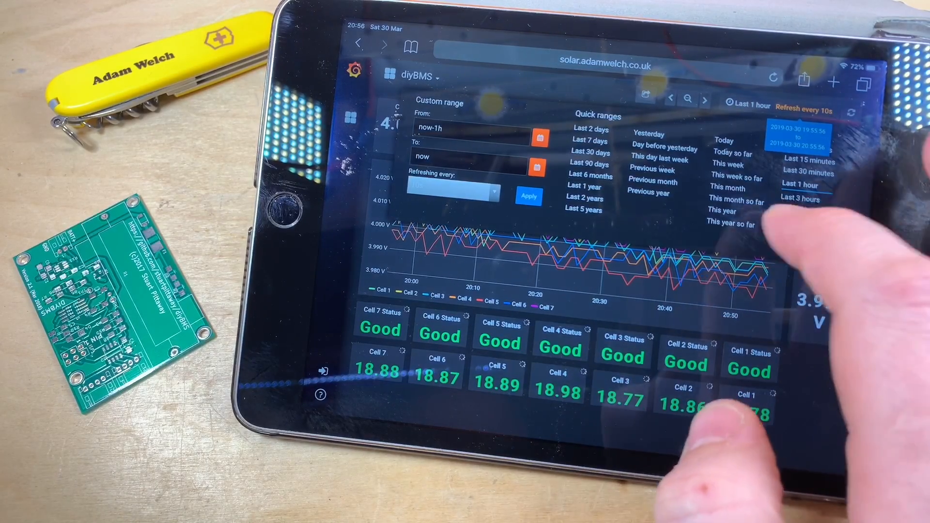